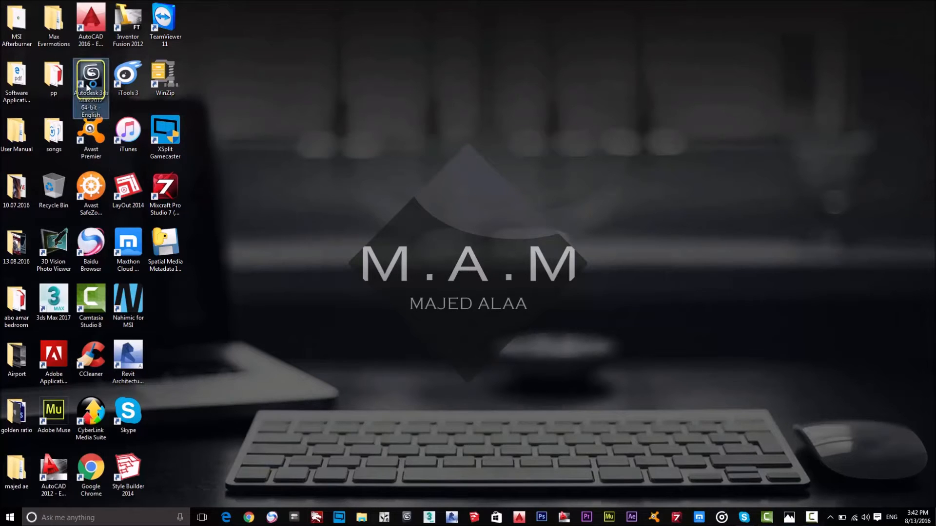
# Launch 3ds Max 2012 from the desktop and preview the open interior render photos
pyautogui.doubleClick(92, 78)
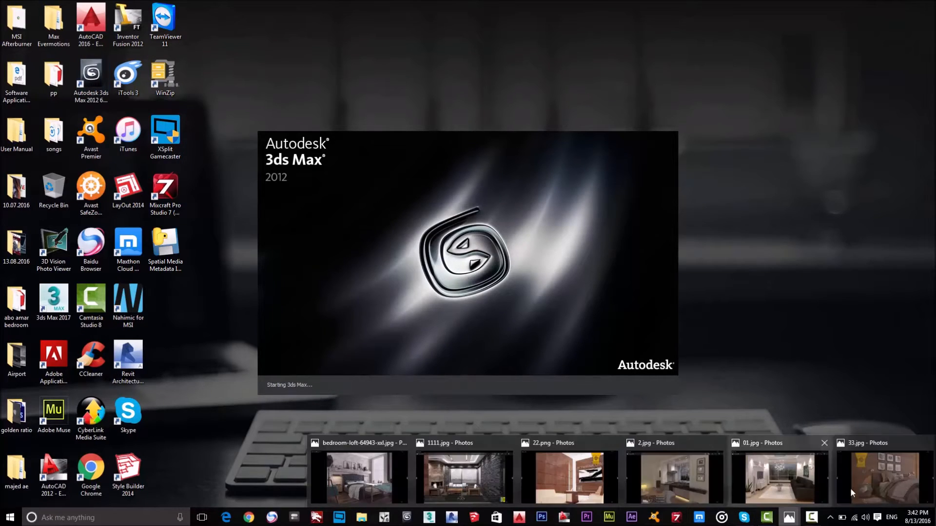
pyautogui.click(884, 478)
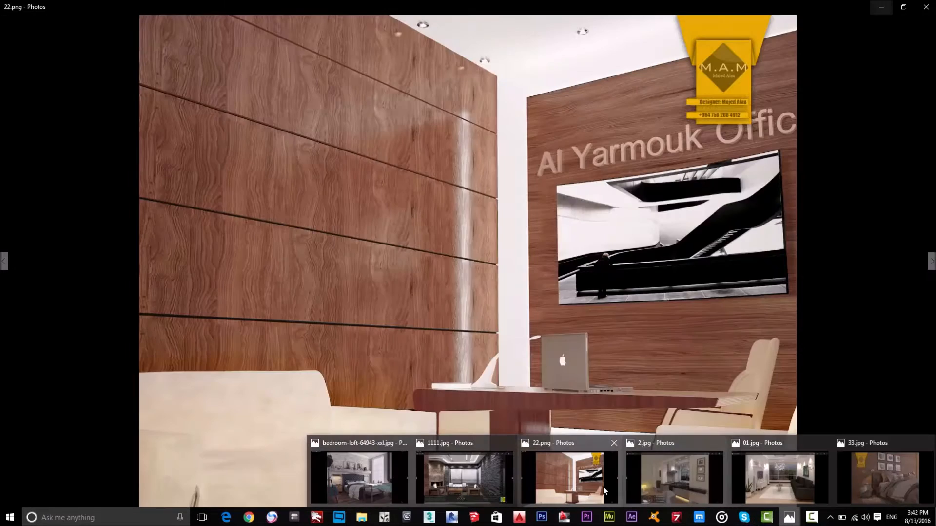
# Switch between the open Photos windows to view the stone-walled living room render
pyautogui.click(462, 480)
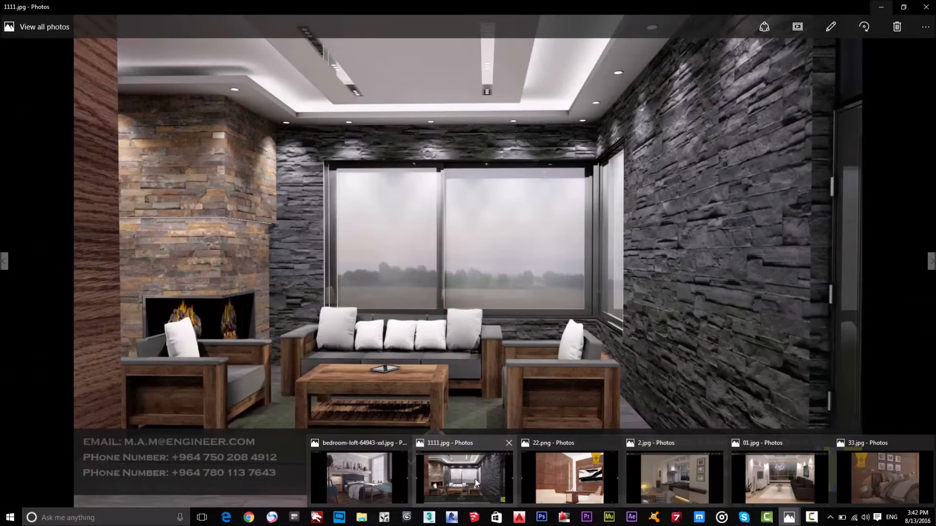
pyautogui.click(675, 478)
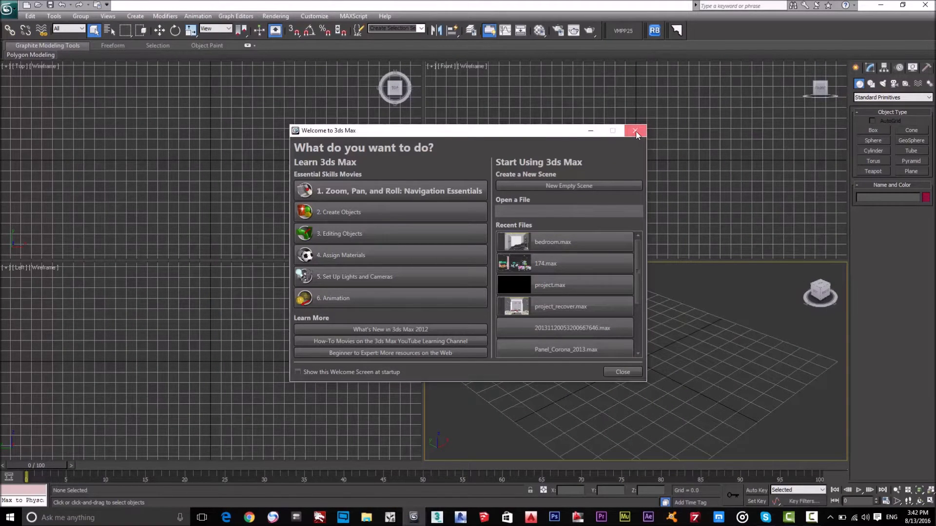
# Close the Welcome to 3ds Max dialog, leaving the empty four-viewport scene
pyautogui.click(635, 131)
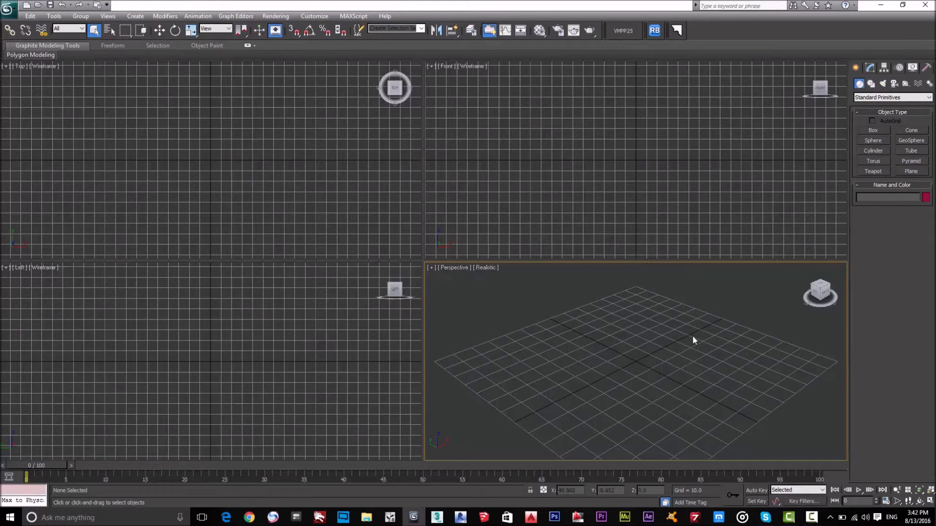
pyautogui.moveTo(663, 334)
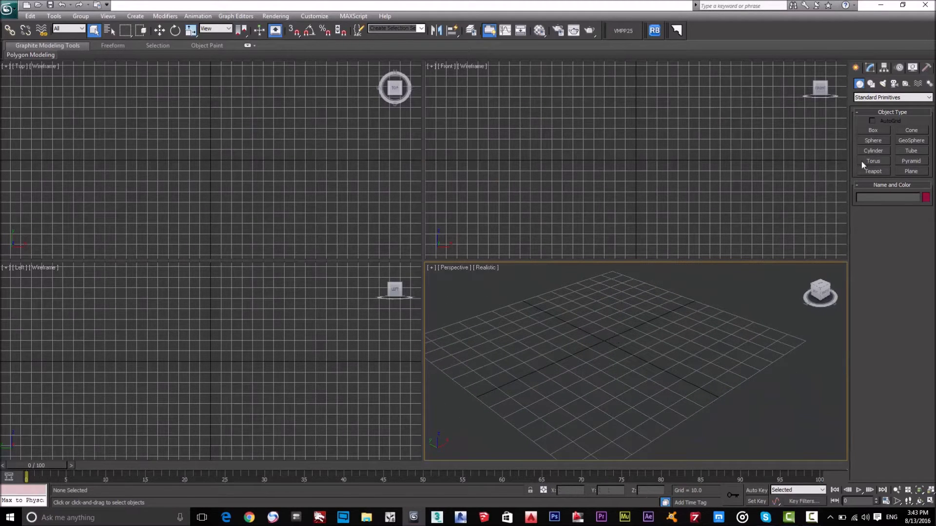
# Create a long light-blue Box primitive in the Perspective viewport and deselect it
pyautogui.click(873, 131)
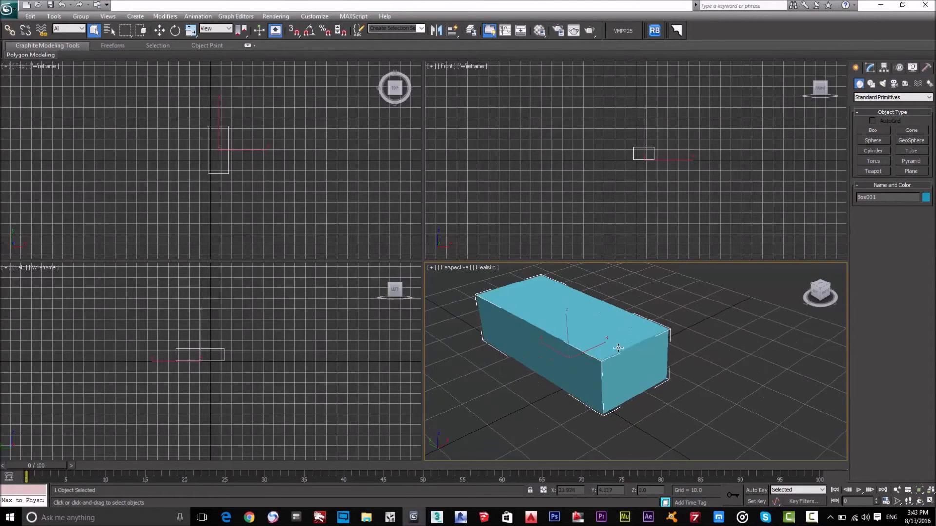
pyautogui.click(749, 340)
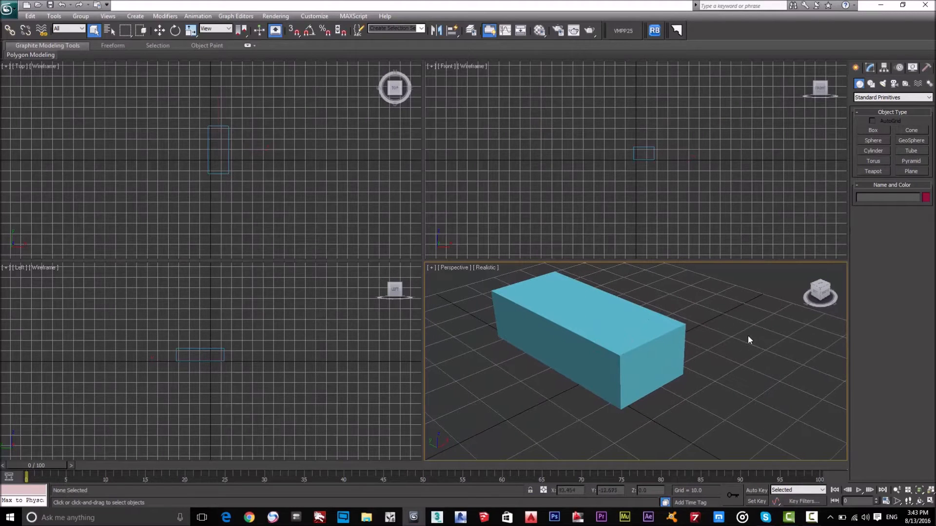
pyautogui.click(749, 339)
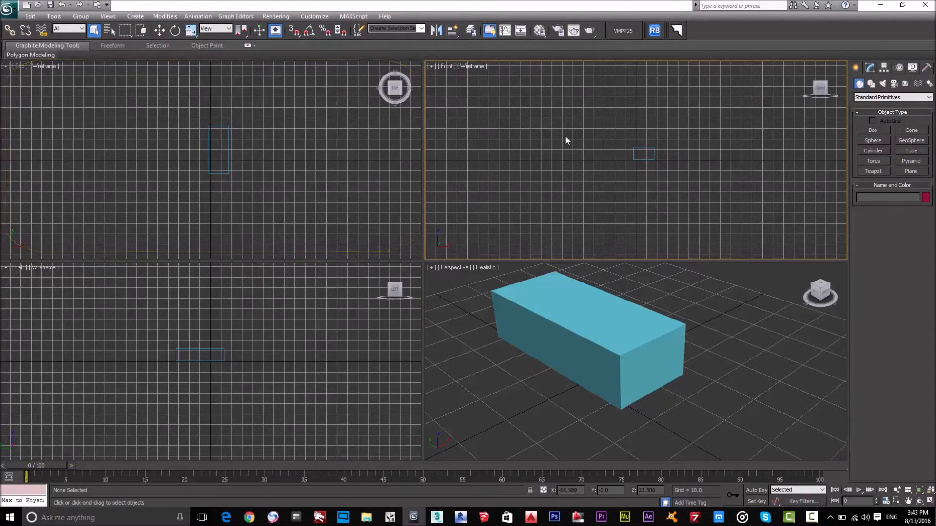
pyautogui.press('Alt+w')
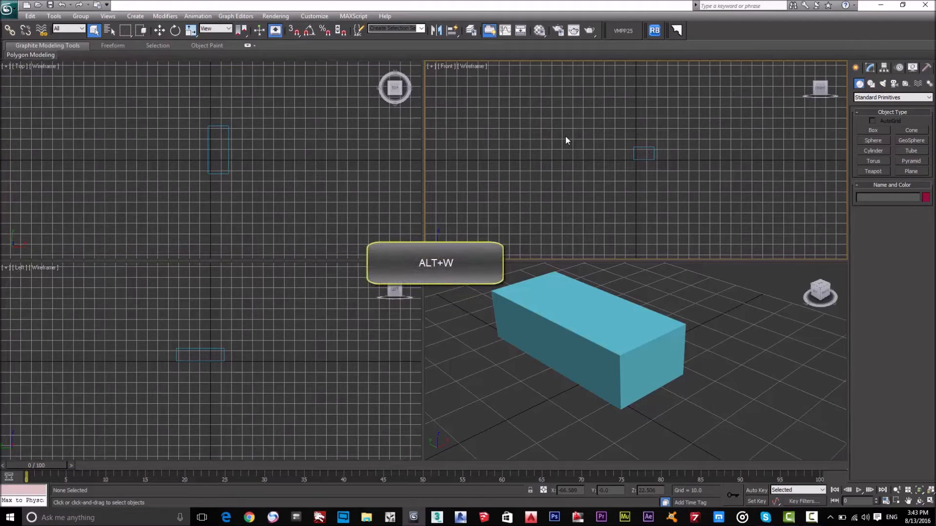
pyautogui.press('Alt+w')
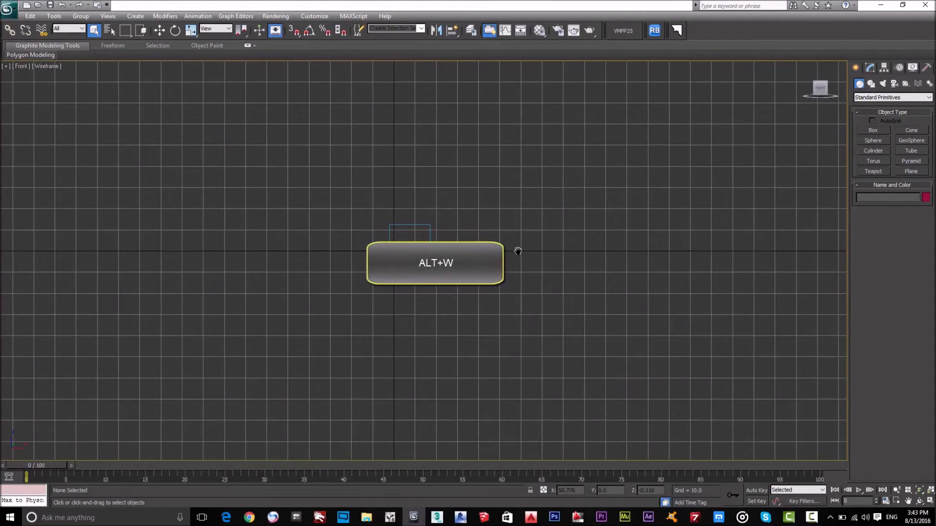
pyautogui.press('alt+w')
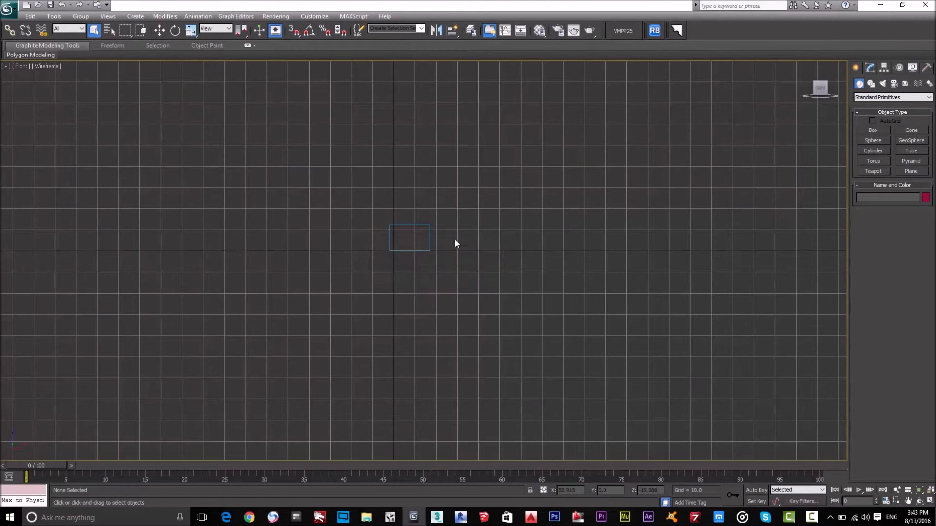
pyautogui.moveTo(421, 216)
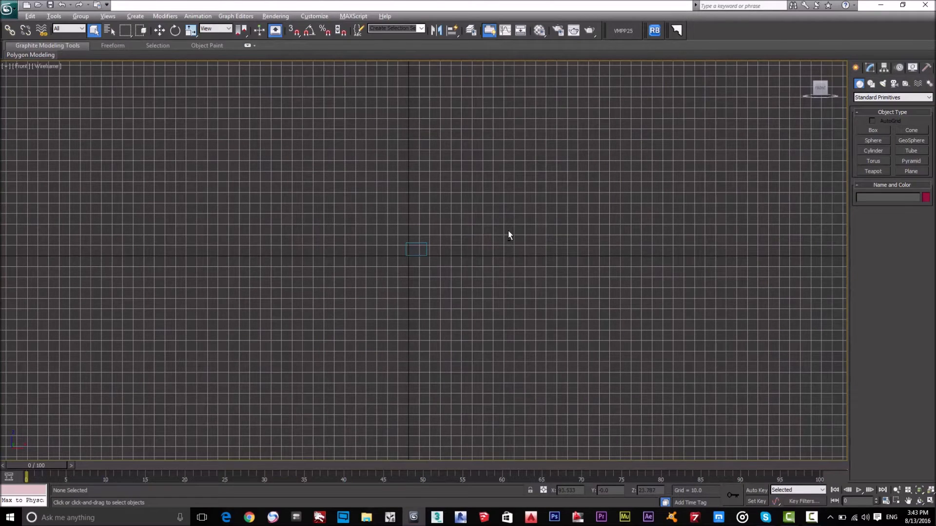
pyautogui.press('alt+w')
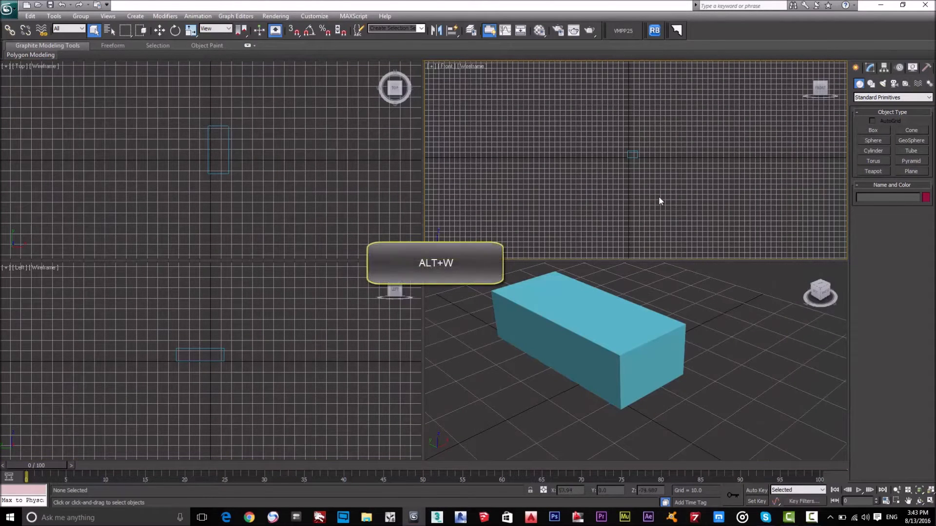
pyautogui.moveTo(710, 297)
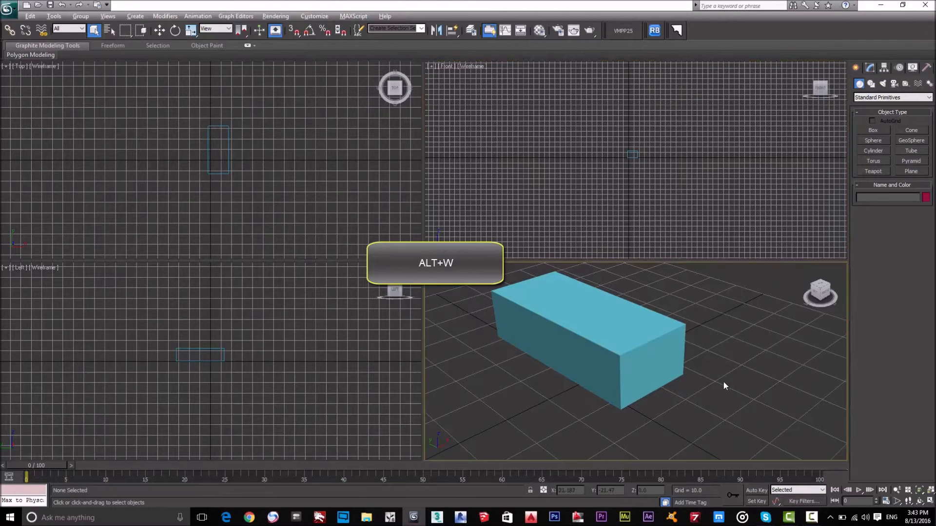
pyautogui.press('Alt+w')
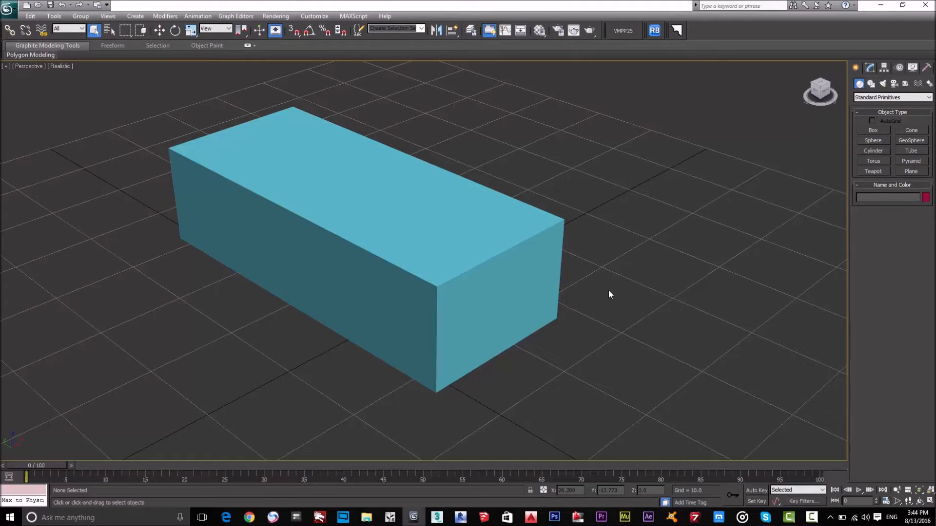
pyautogui.moveTo(608, 266)
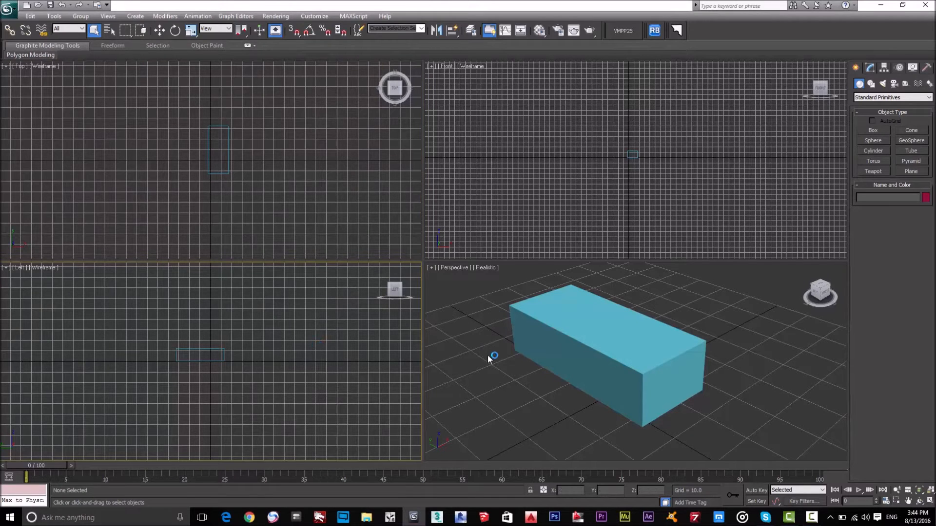
# Orbit the perspective view around the box and maximize it with Alt+W
pyautogui.moveTo(489, 358); pyautogui.dragTo(575, 349)
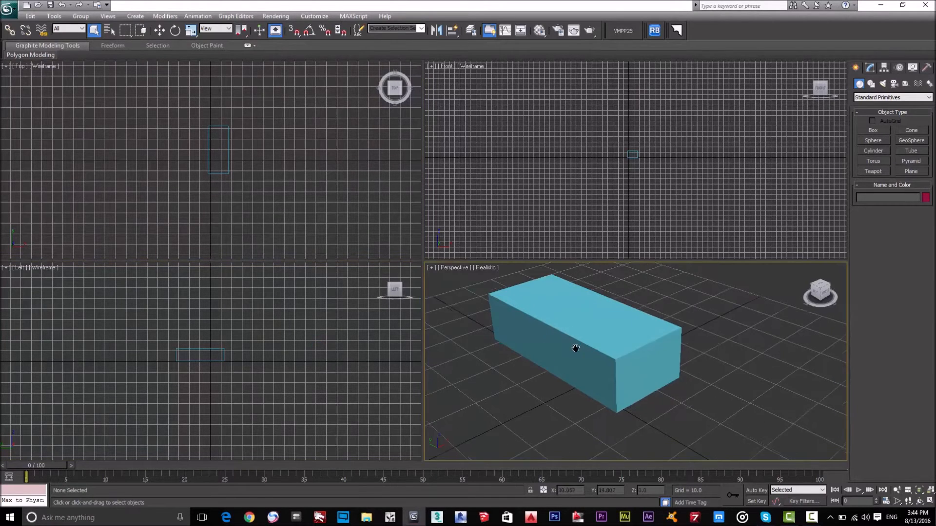
pyautogui.press('Alt+W')
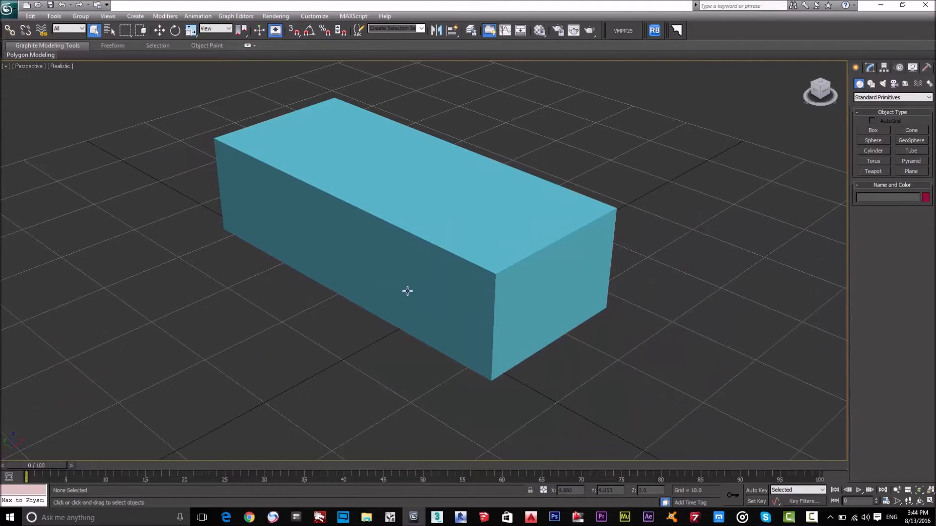
pyautogui.moveTo(356, 360)
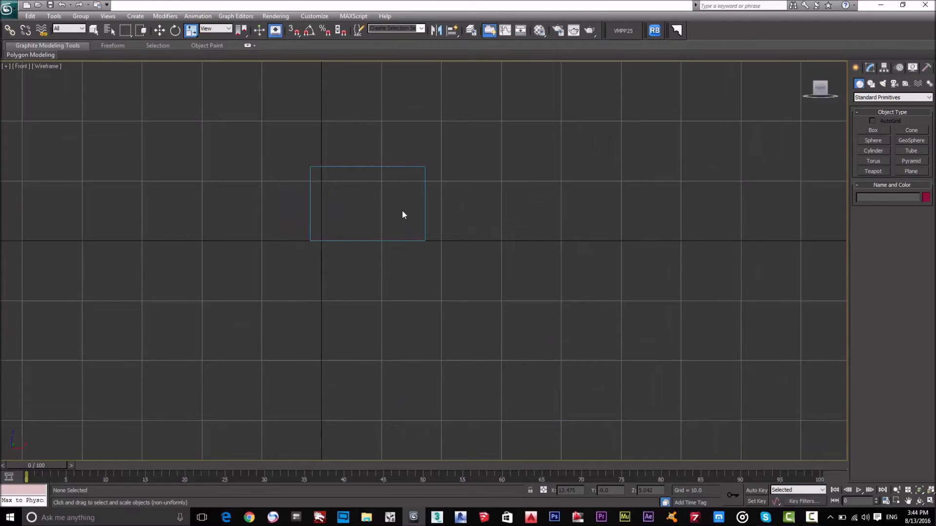
# Toggle wireframe shading with F3 and bring up the viewport shading options
pyautogui.press('F3')
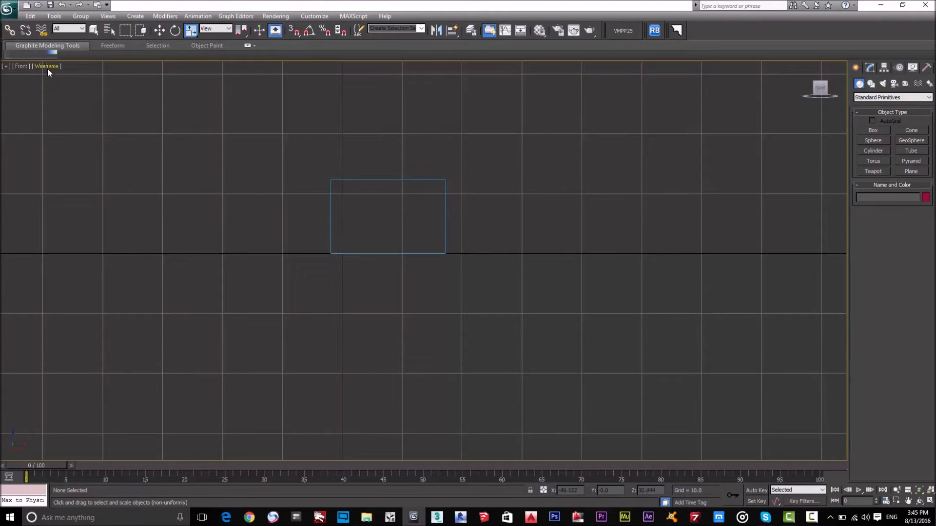
pyautogui.click(49, 67)
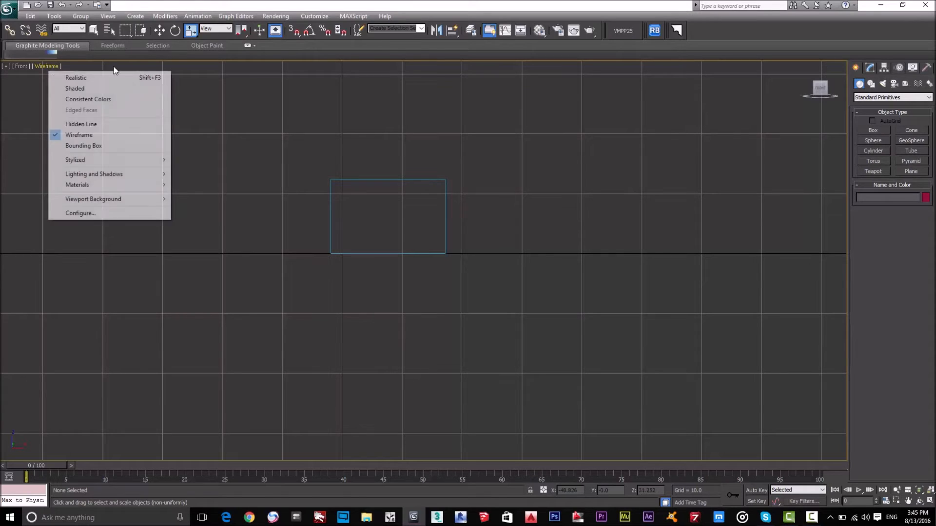
pyautogui.moveTo(261, 136)
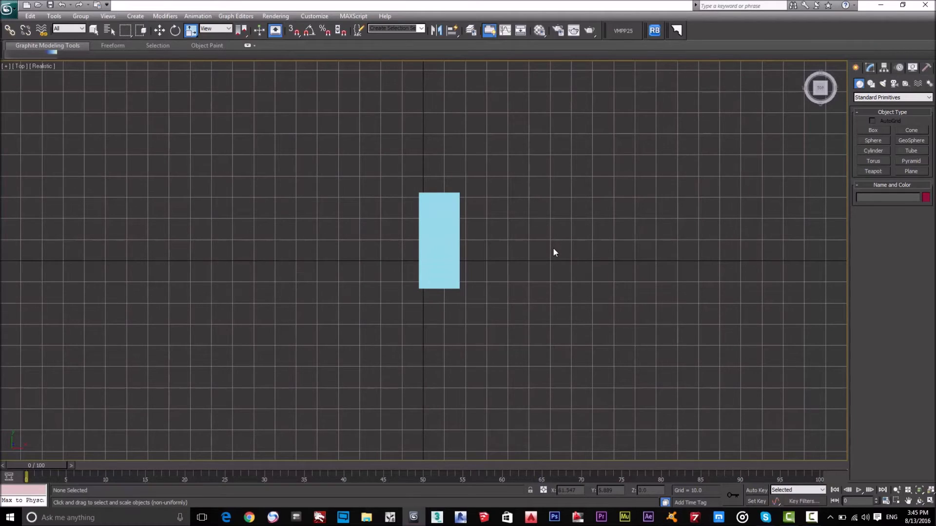
pyautogui.moveTo(571, 237)
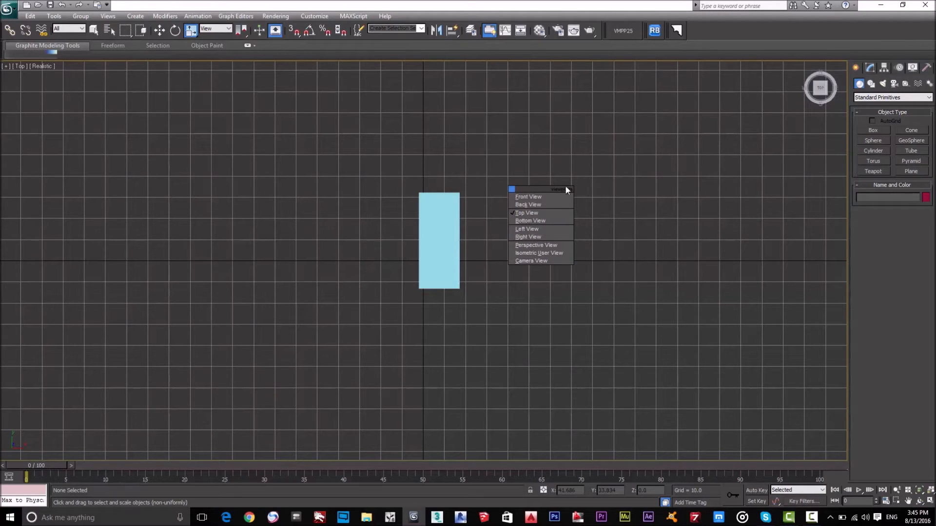
pyautogui.moveTo(552, 198)
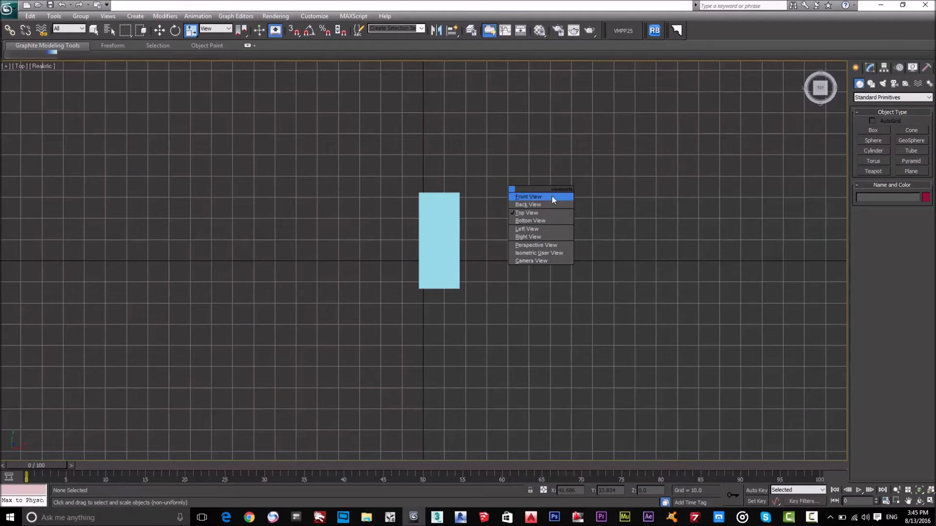
pyautogui.moveTo(550, 205)
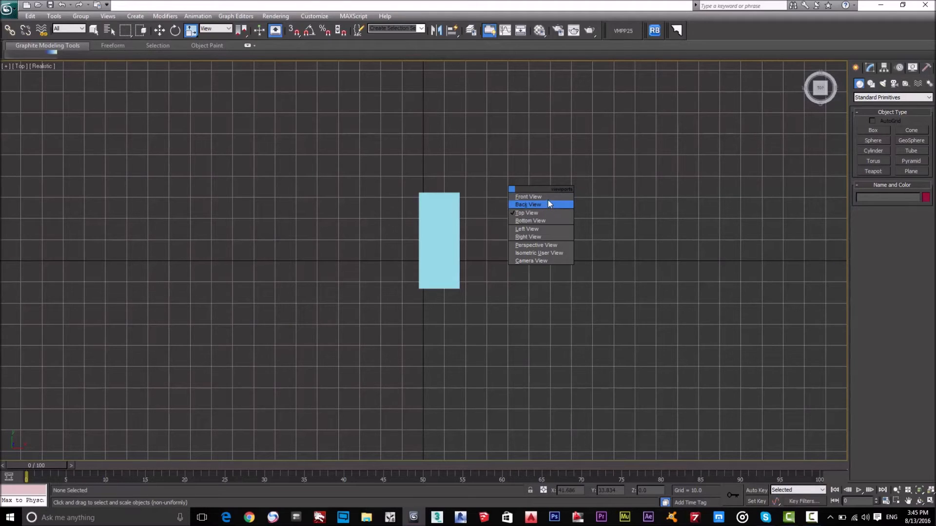
# Switch the full-screen view to Front and then to Back
pyautogui.click(528, 197)
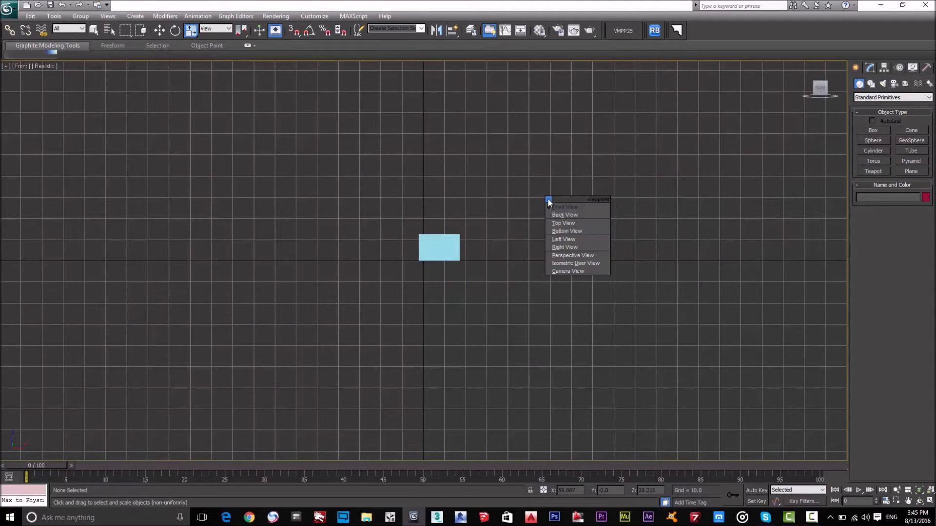
pyautogui.click(564, 215)
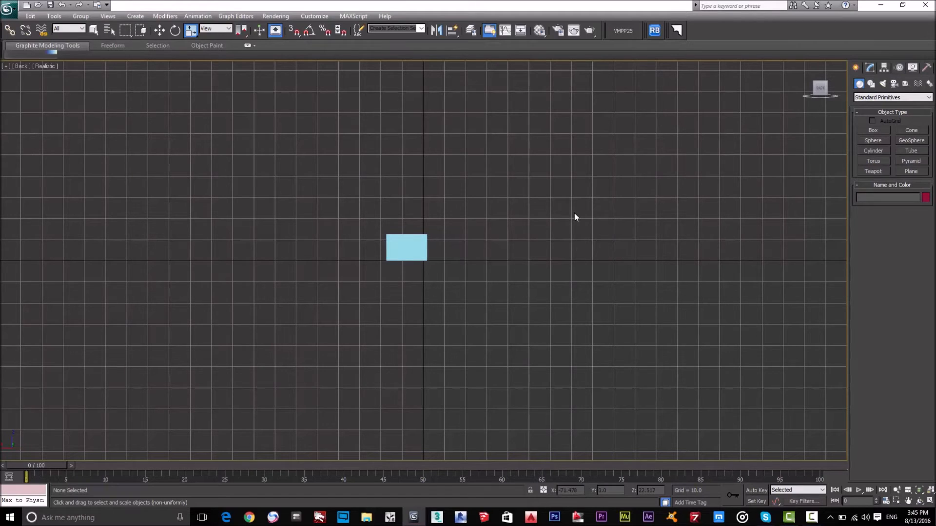
pyautogui.moveTo(512, 169)
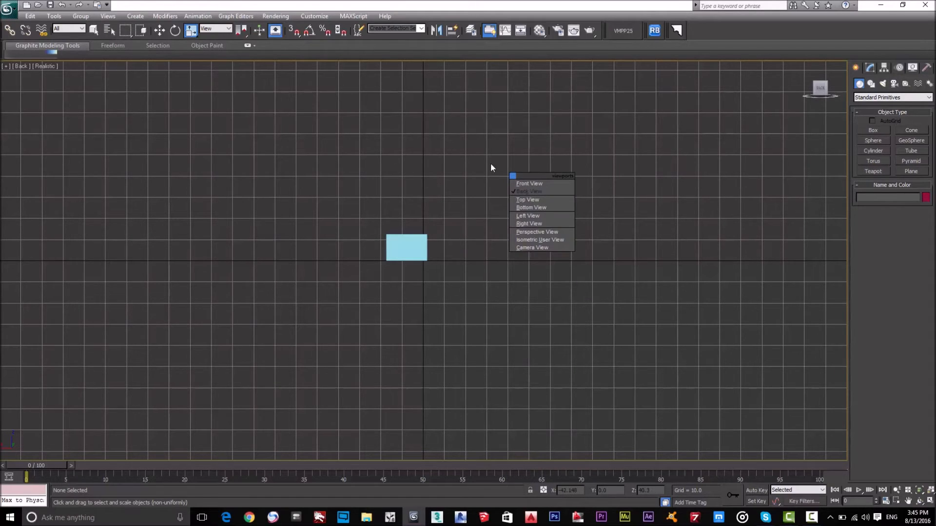
pyautogui.moveTo(544, 203)
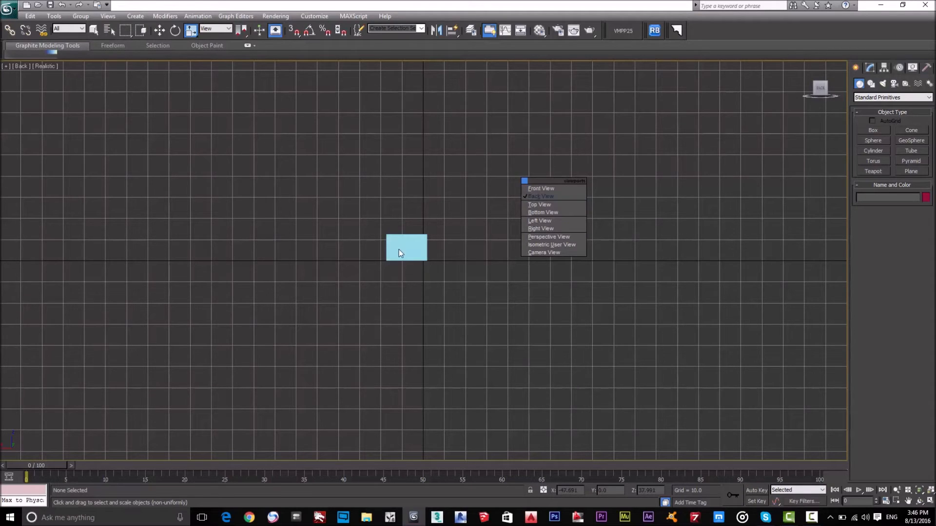
pyautogui.moveTo(524, 230)
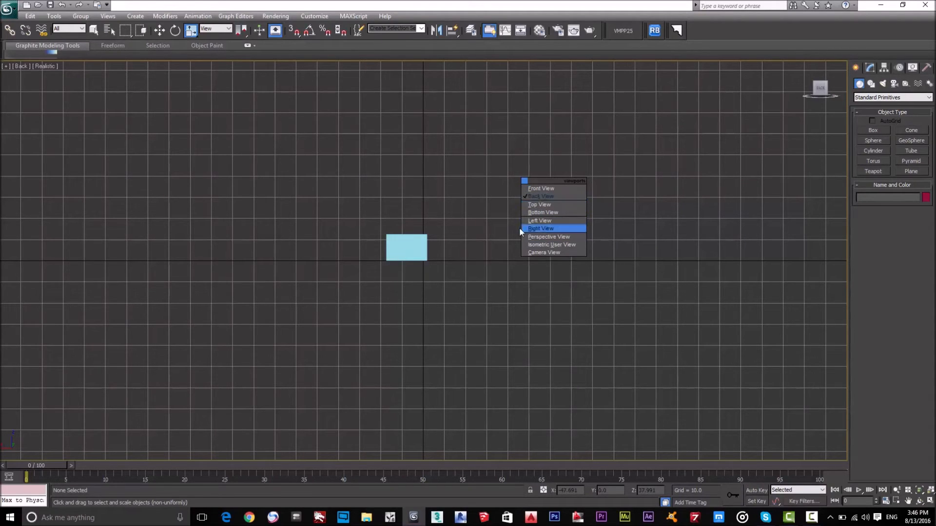
pyautogui.moveTo(480, 235)
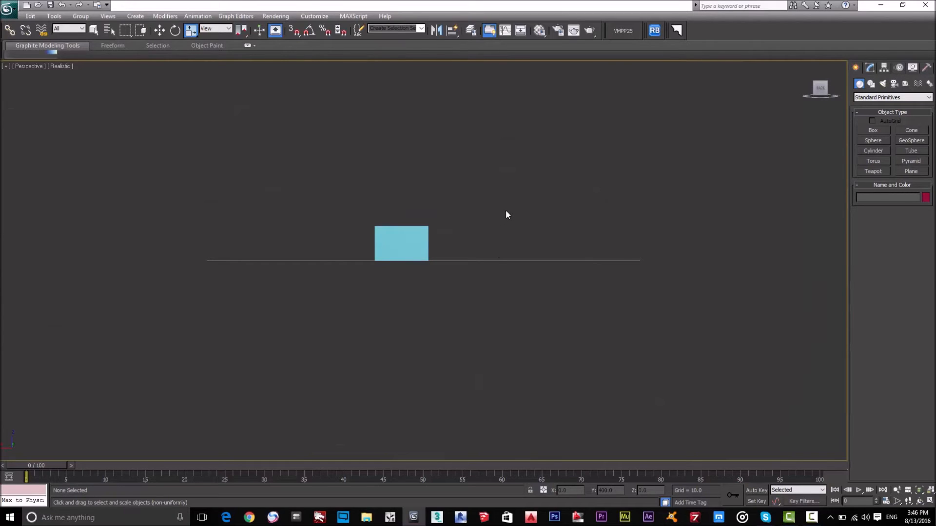
# Orbit the perspective view to look down on the box, then select it
pyautogui.moveTo(507, 215); pyautogui.dragTo(450, 190)
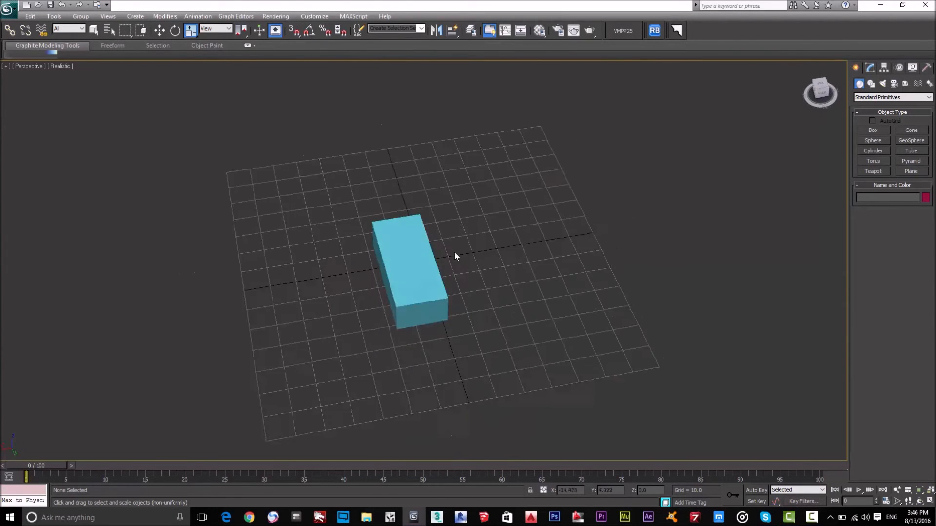
pyautogui.moveTo(456, 256); pyautogui.dragTo(388, 236)
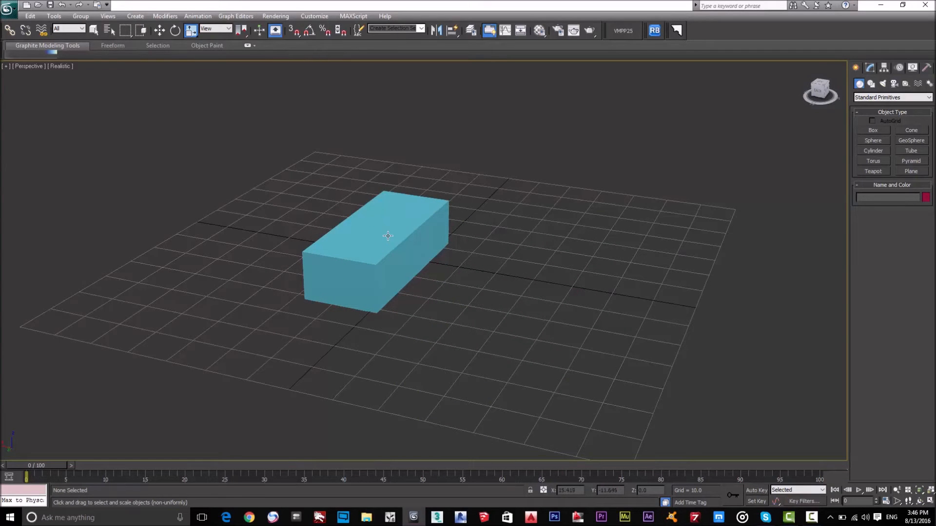
pyautogui.click(386, 235)
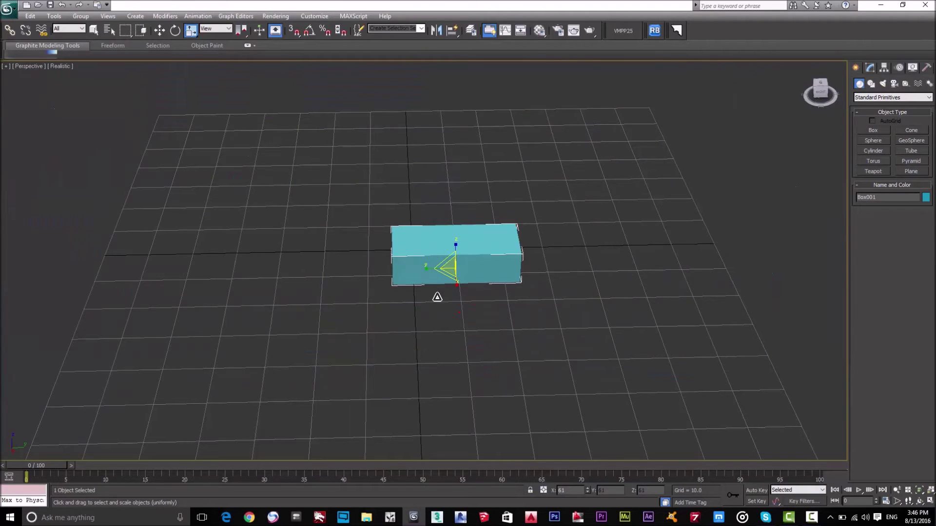
# Scale the box up uniformly, then move it to new grid spots along its Y and X axes
pyautogui.moveTo(456, 269); pyautogui.dragTo(540, 293)
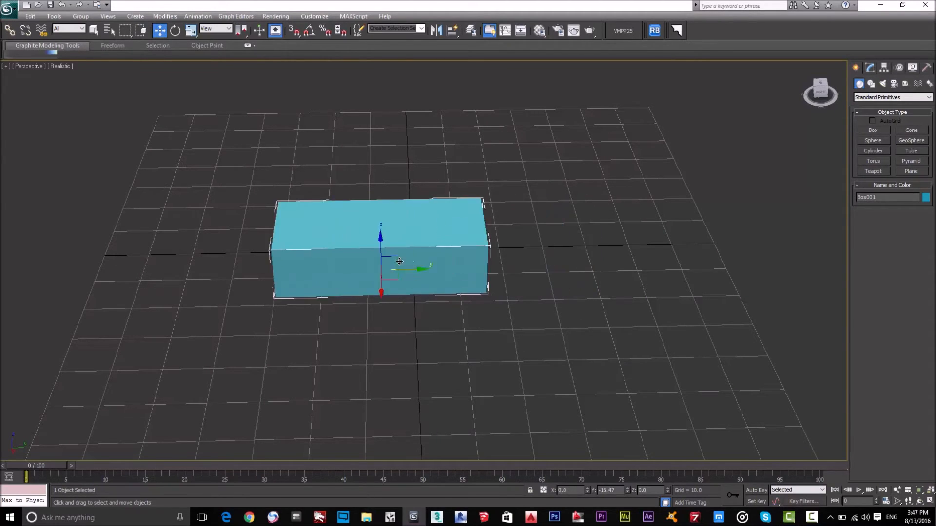
pyautogui.moveTo(398, 267); pyautogui.dragTo(419, 344)
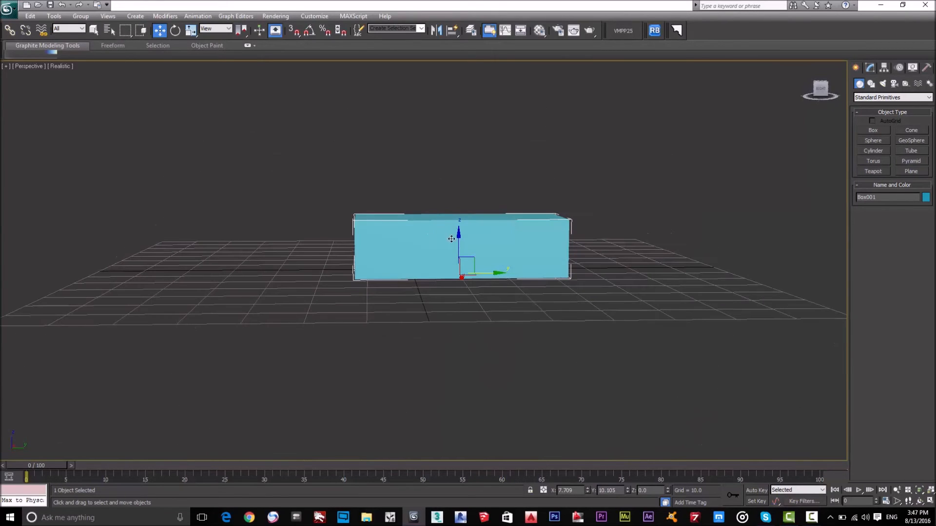
pyautogui.moveTo(451, 239); pyautogui.dragTo(471, 149)
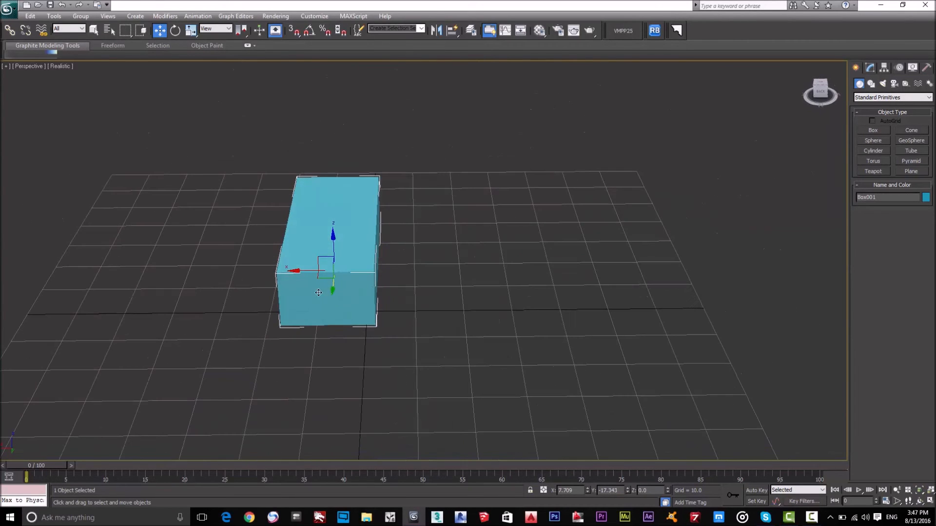
pyautogui.moveTo(318, 292); pyautogui.dragTo(343, 323)
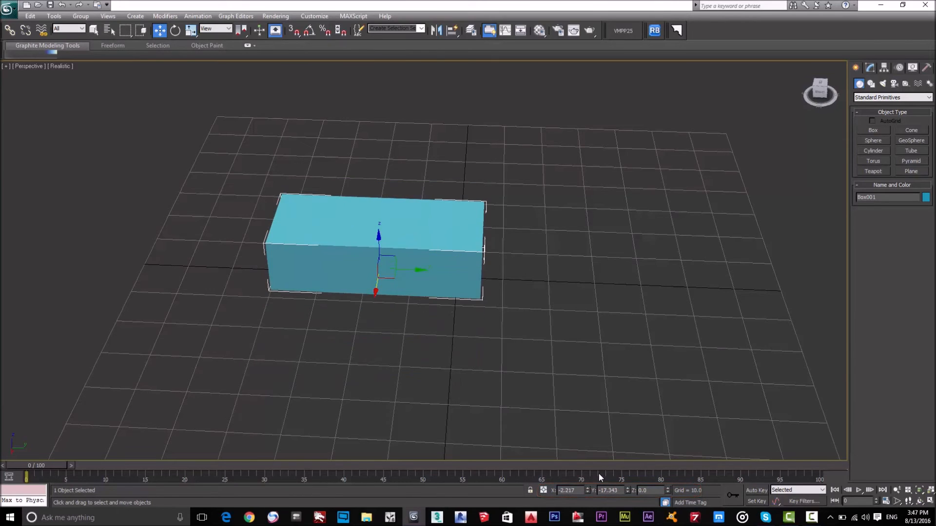
pyautogui.moveTo(591, 500)
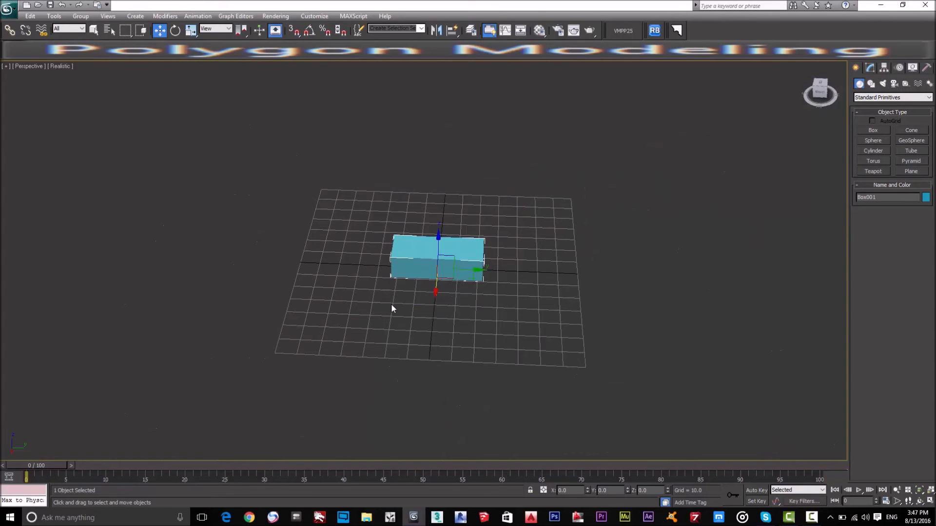
# Switch to Top view to see the box centered at the world origin
pyautogui.press('T')
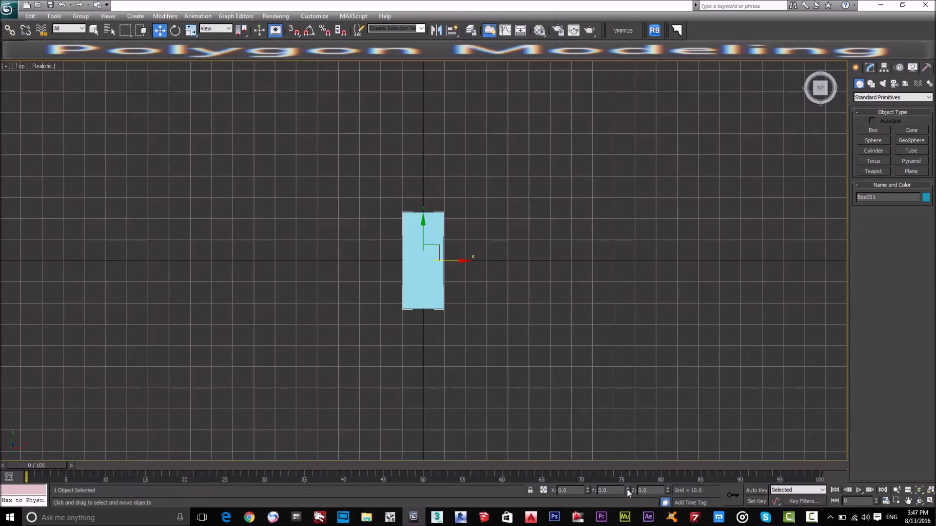
pyautogui.moveTo(429, 296)
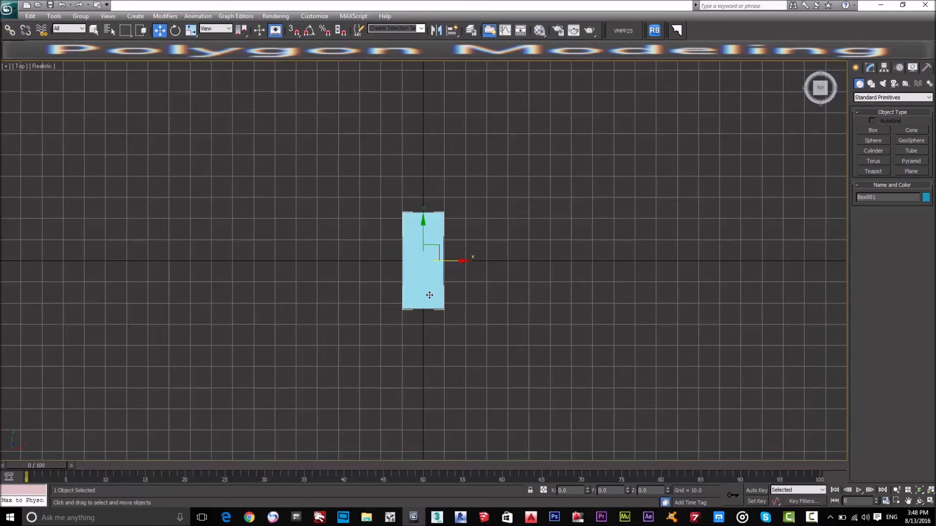
pyautogui.moveTo(493, 293)
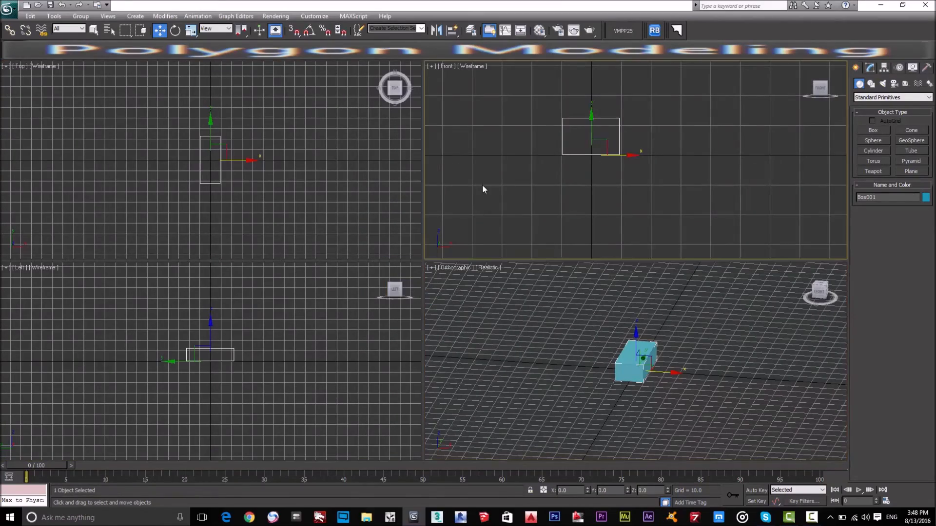
# Deselect the blue box by picking empty space in the viewport
pyautogui.click(530, 357)
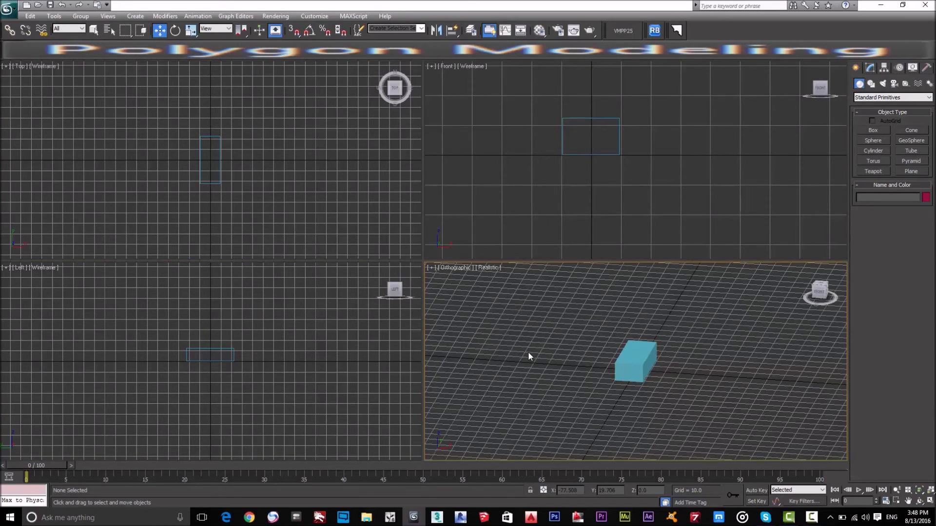
pyautogui.moveTo(484, 295)
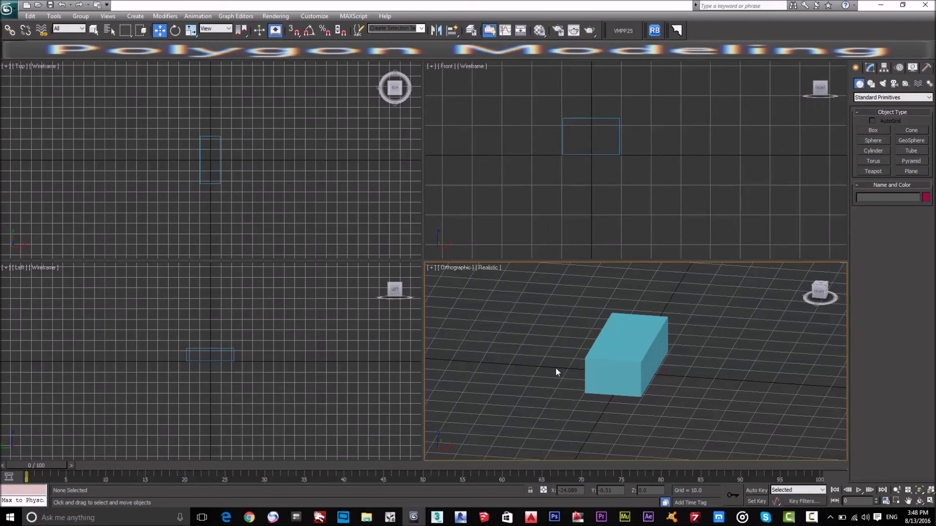
pyautogui.moveTo(577, 348)
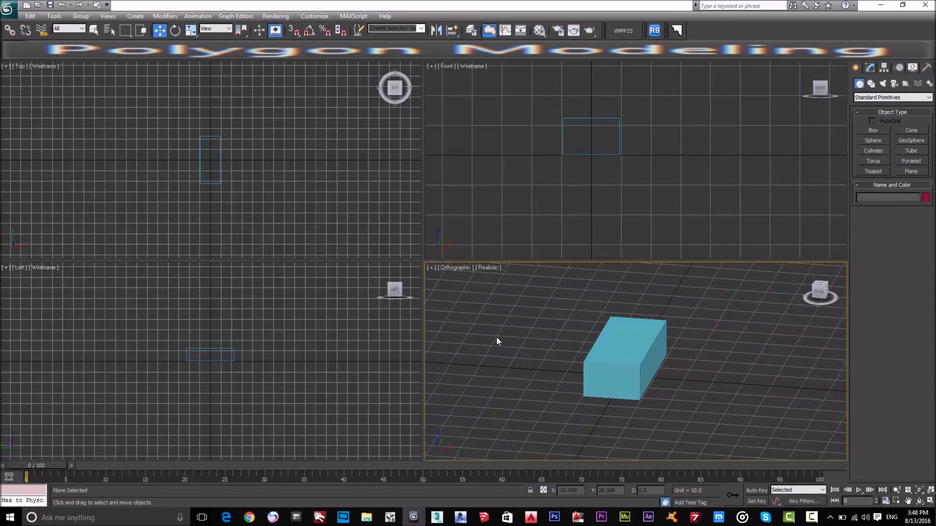
pyautogui.moveTo(611, 370)
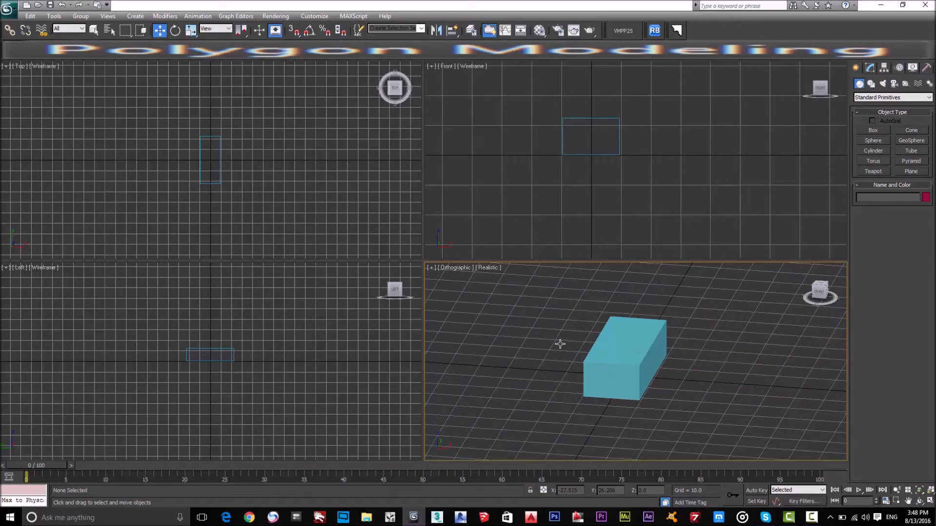
# In Customize > Units Setup > System Unit Setup, make 1 unit equal 1.0 Meters and confirm
pyautogui.click(314, 16)
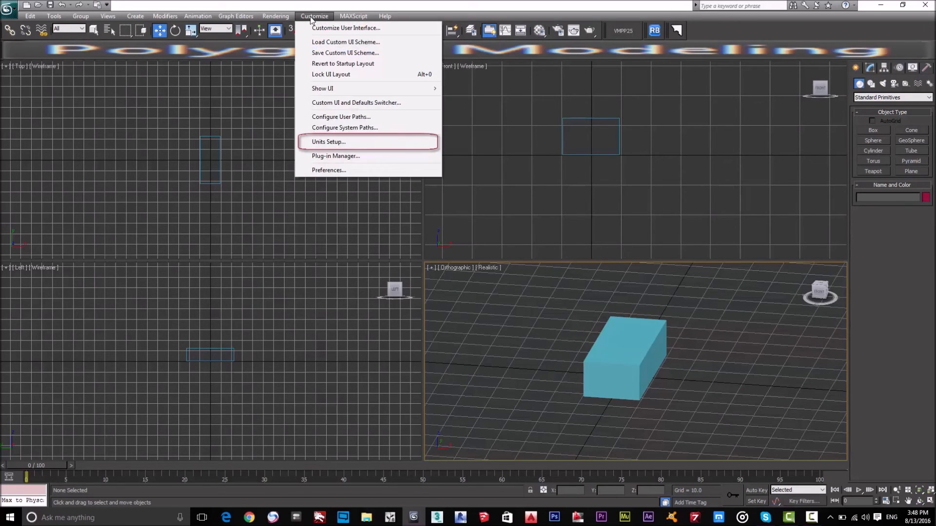
pyautogui.moveTo(340, 142)
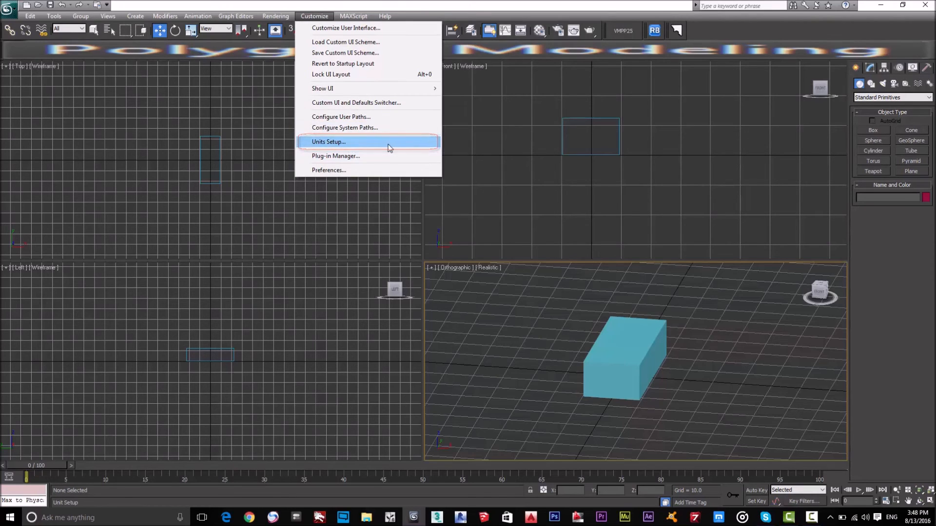
pyautogui.click(329, 142)
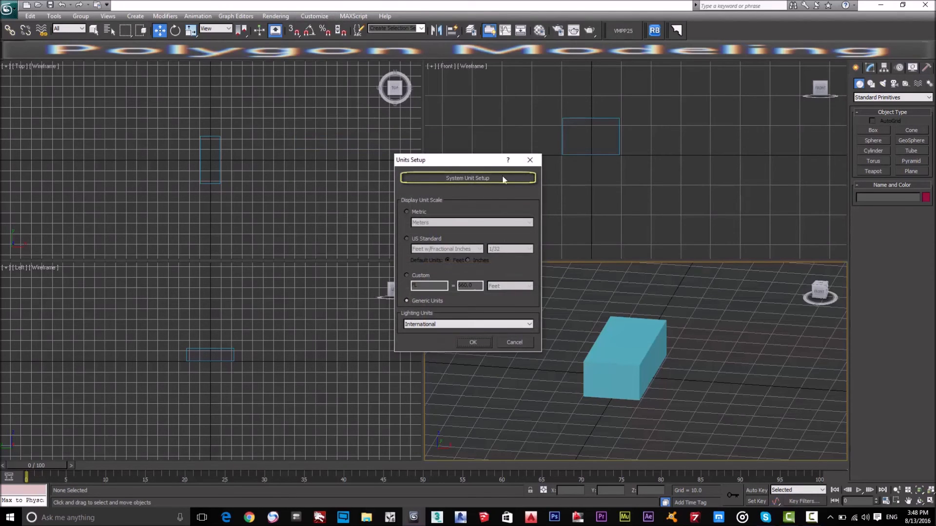
pyautogui.click(467, 178)
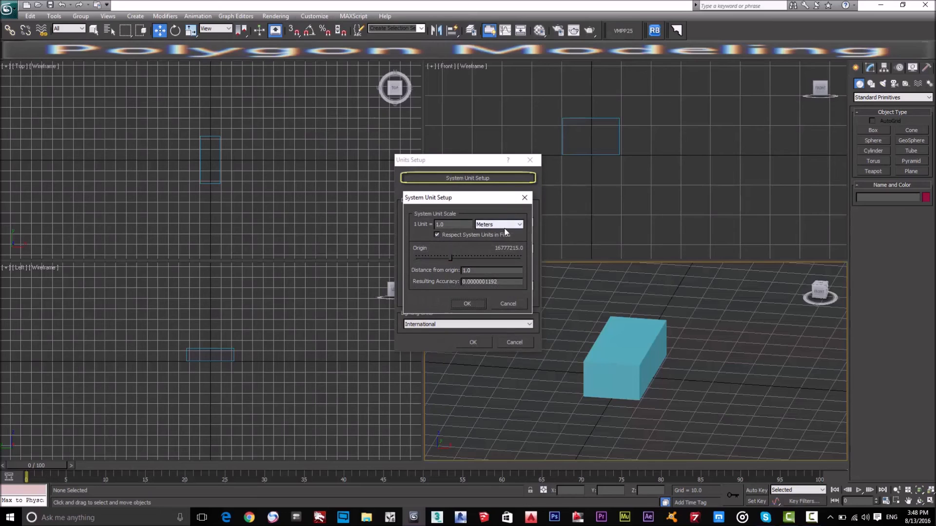
pyautogui.click(516, 224)
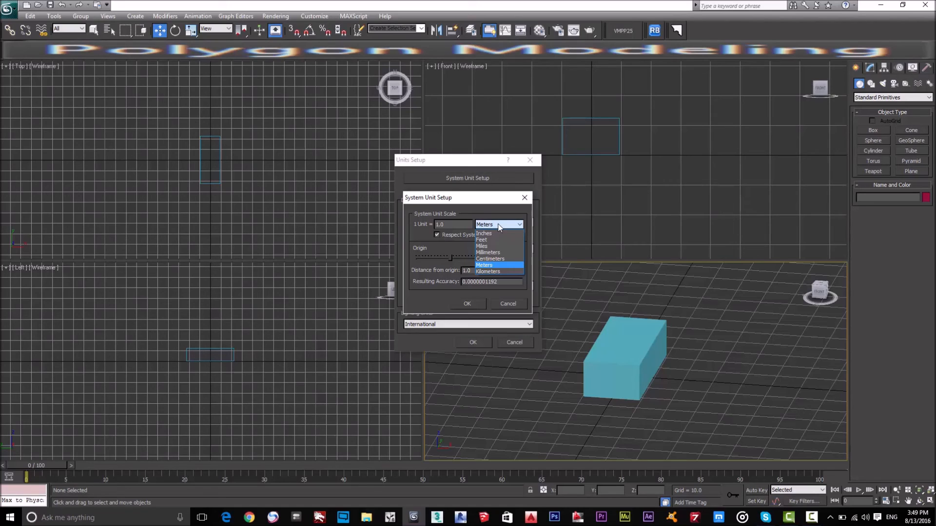
pyautogui.click(484, 266)
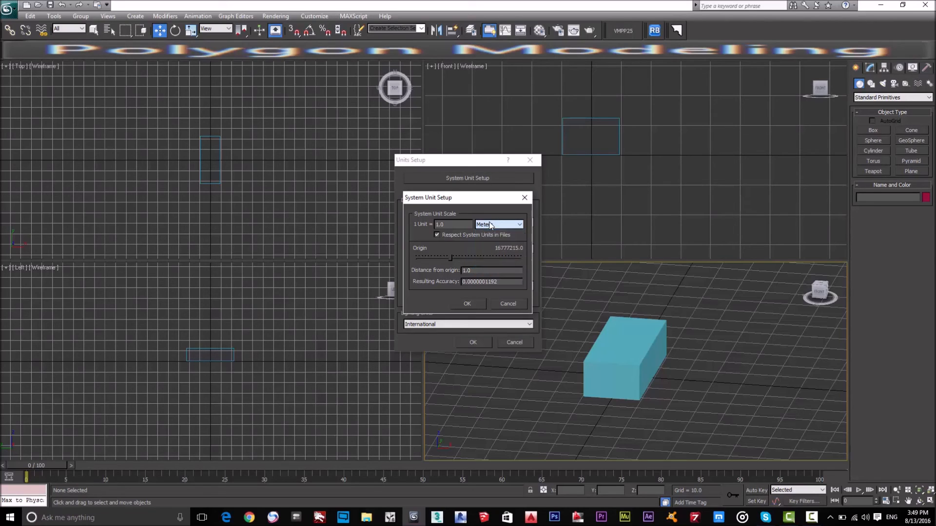
pyautogui.click(517, 224)
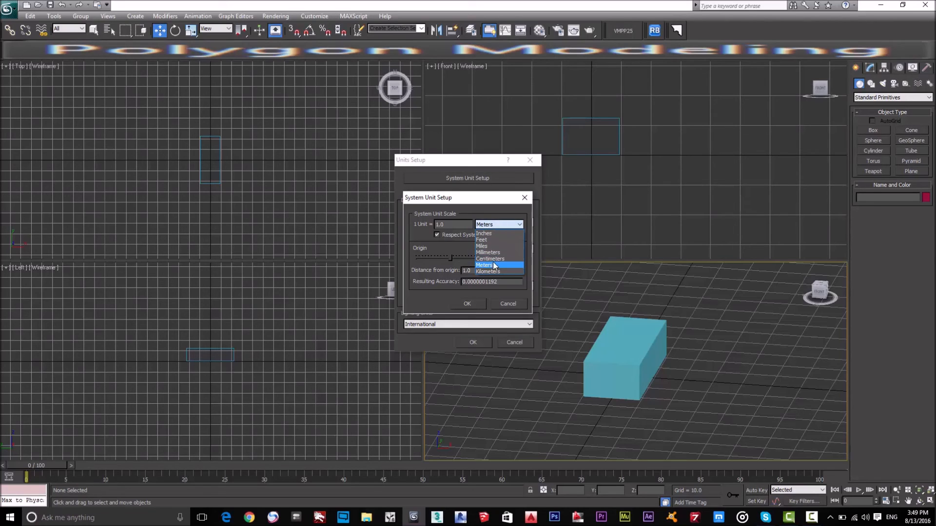
pyautogui.click(491, 265)
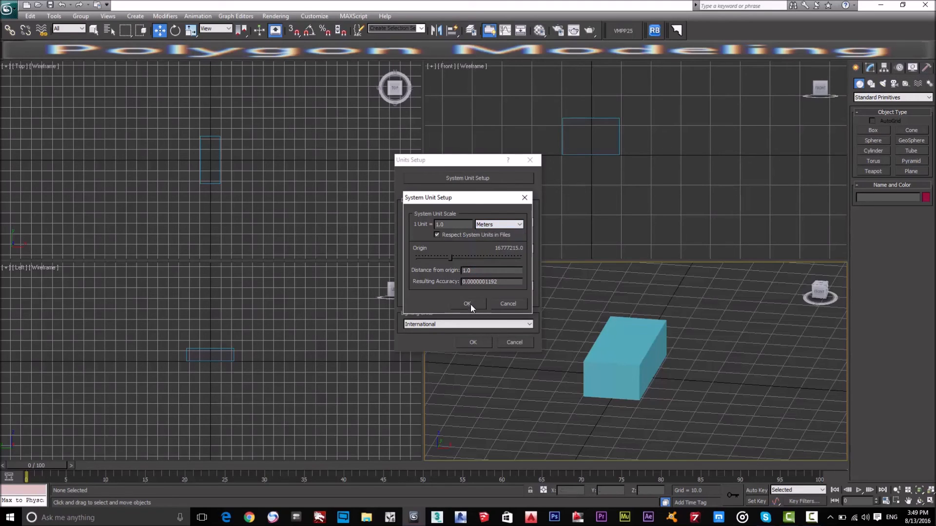
pyautogui.click(468, 304)
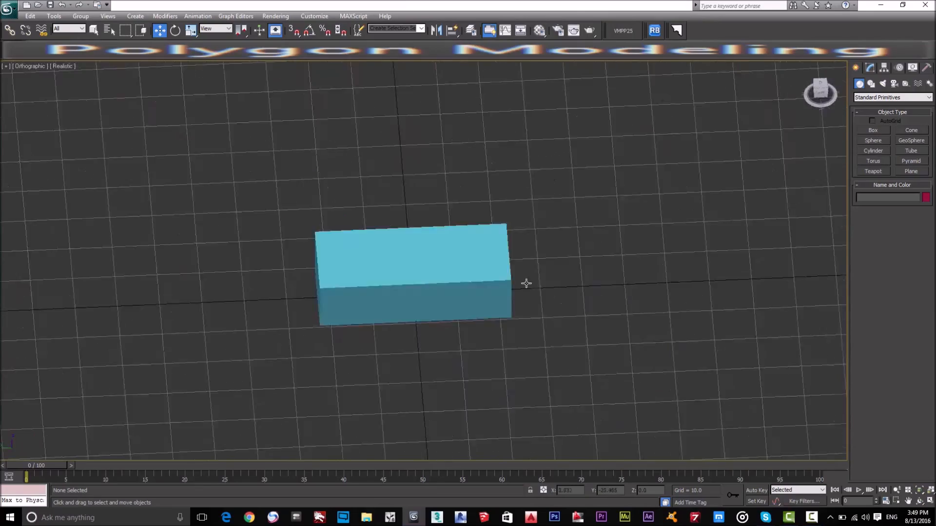
# Orbit the maximized Orthographic view around the blue box to a new angle
pyautogui.moveTo(525, 284); pyautogui.dragTo(464, 304)
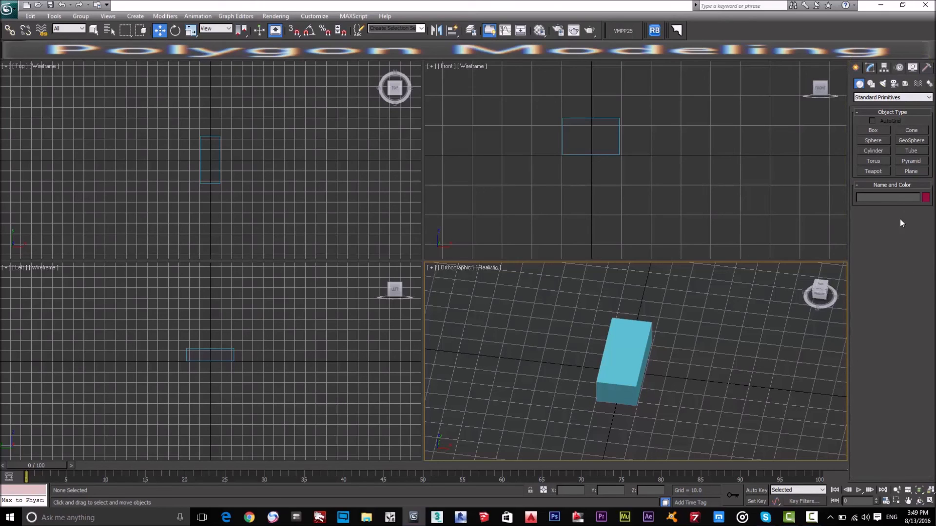
pyautogui.moveTo(914, 302)
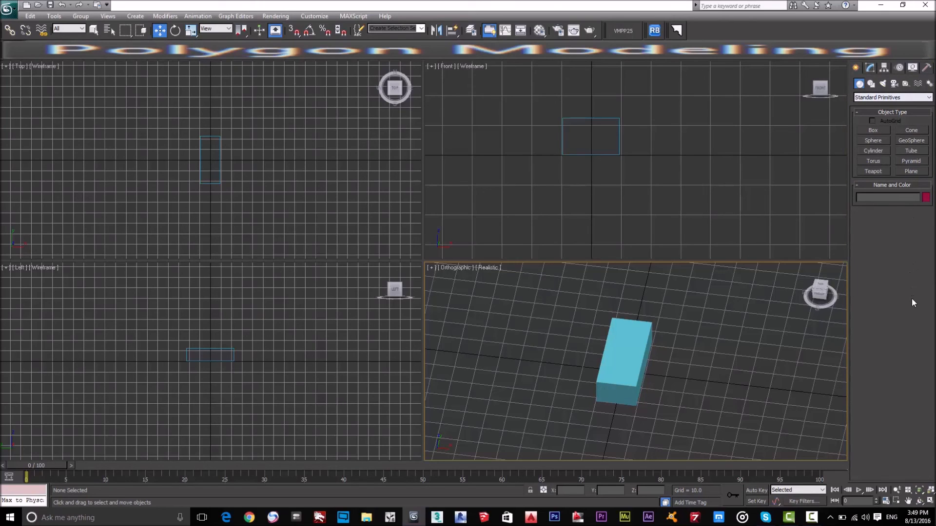
pyautogui.moveTo(915, 218)
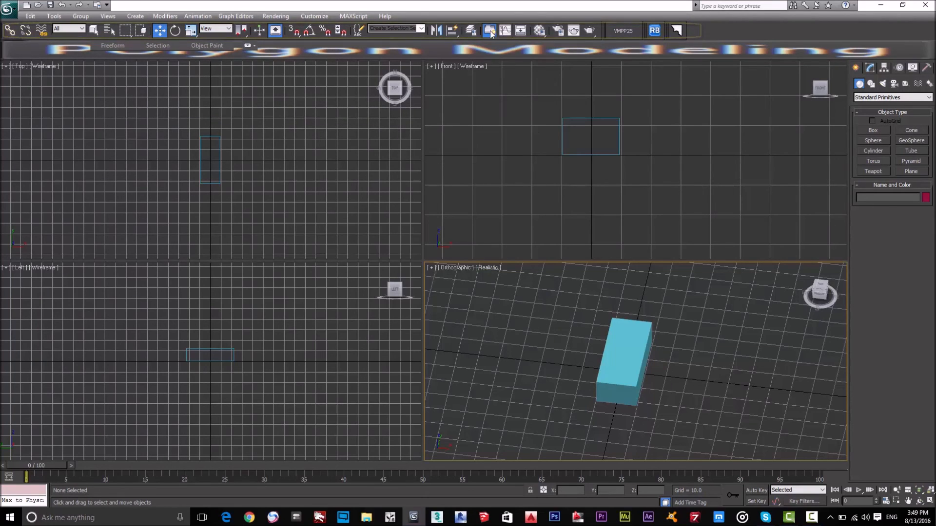
pyautogui.moveTo(626, 32)
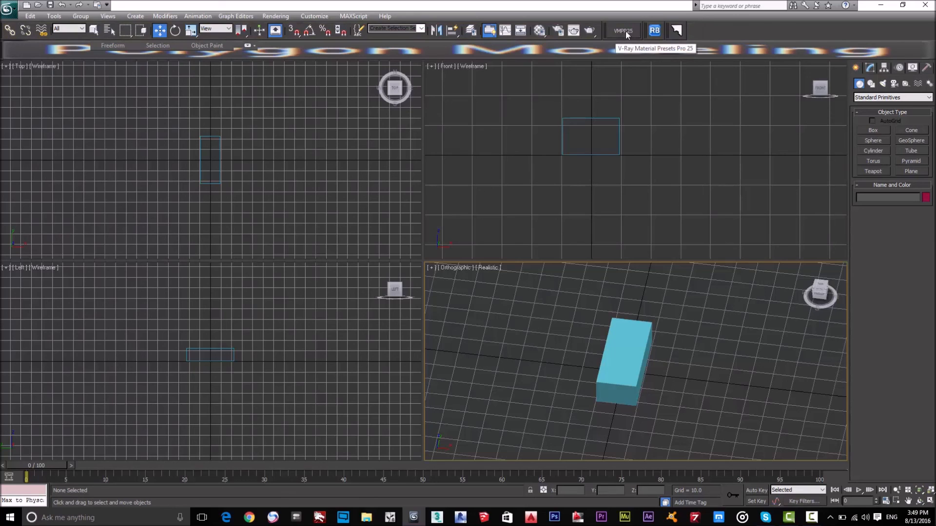